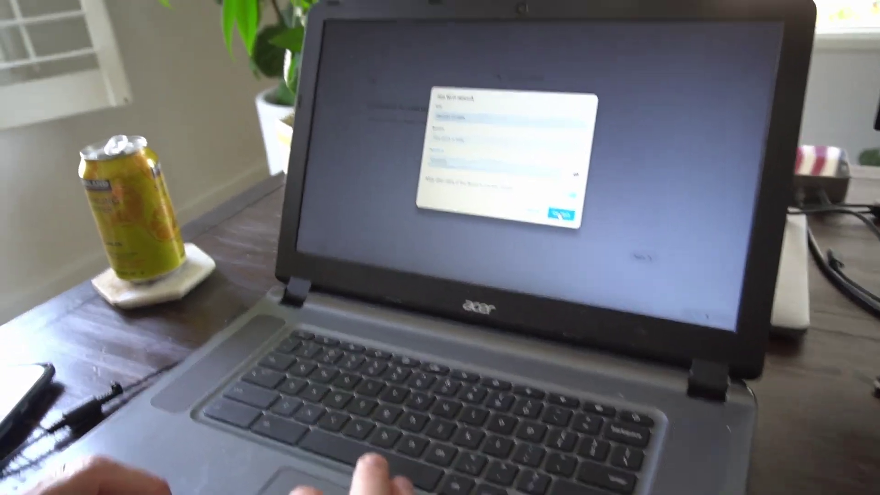
Step: Connect to the entered Wi-Fi network so Chrome OS setup loads the Google page
click(564, 210)
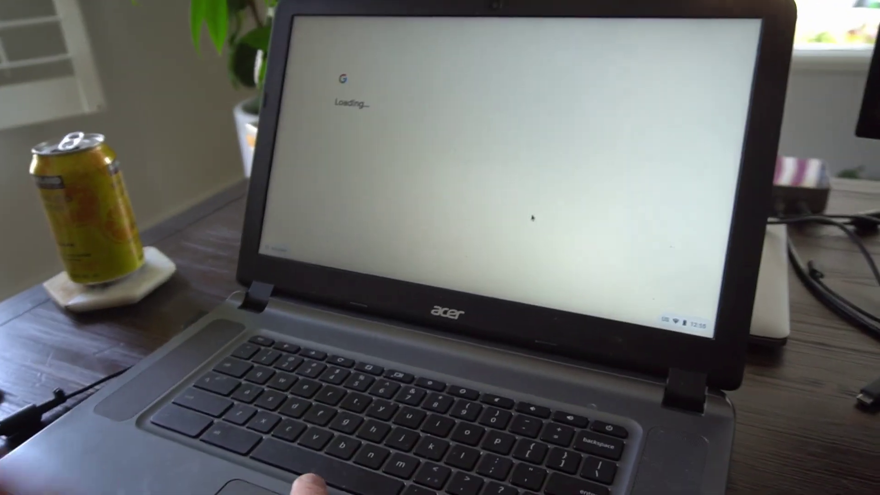